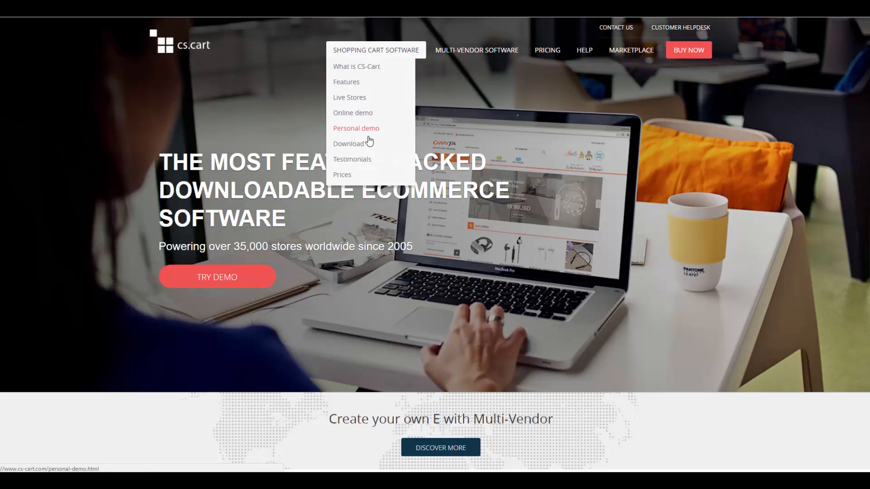
Request the free 30-day CS-Cart 4.5.2.SP2 download with name and email filled in.
{"action": "left_click", "coordinate": [349, 144]}
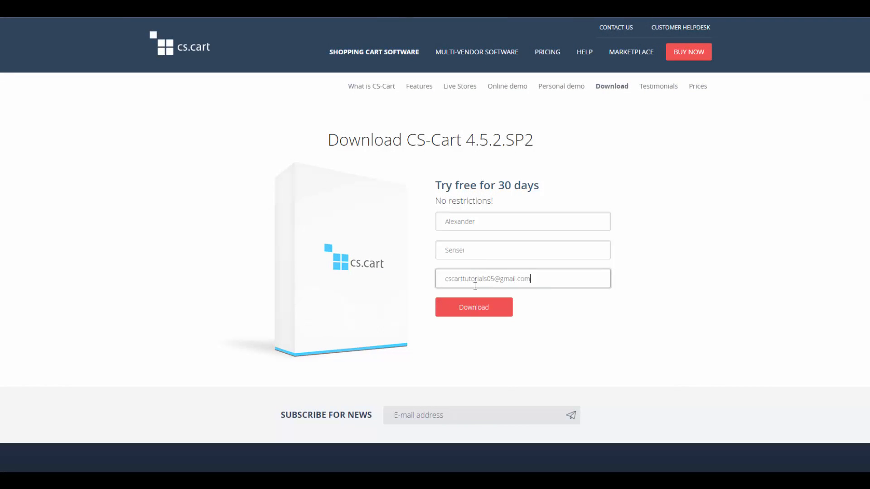
{"action": "left_click", "coordinate": [473, 307]}
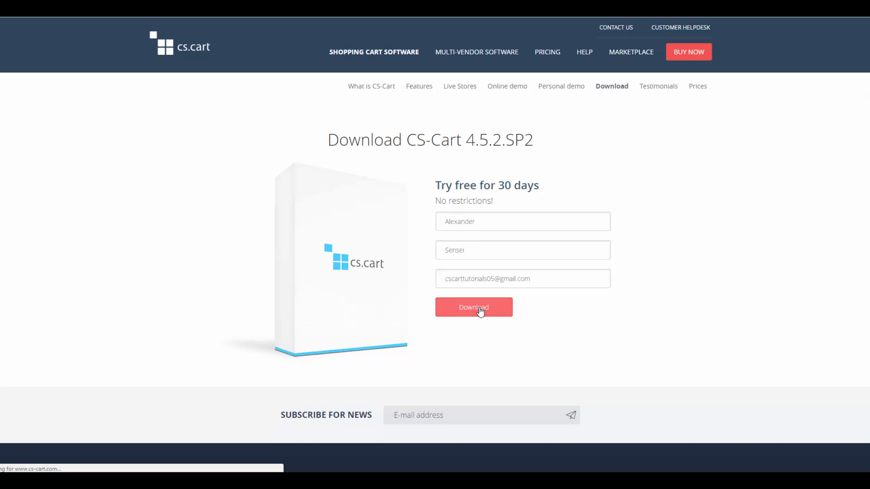
{"action": "left_click", "coordinate": [473, 307]}
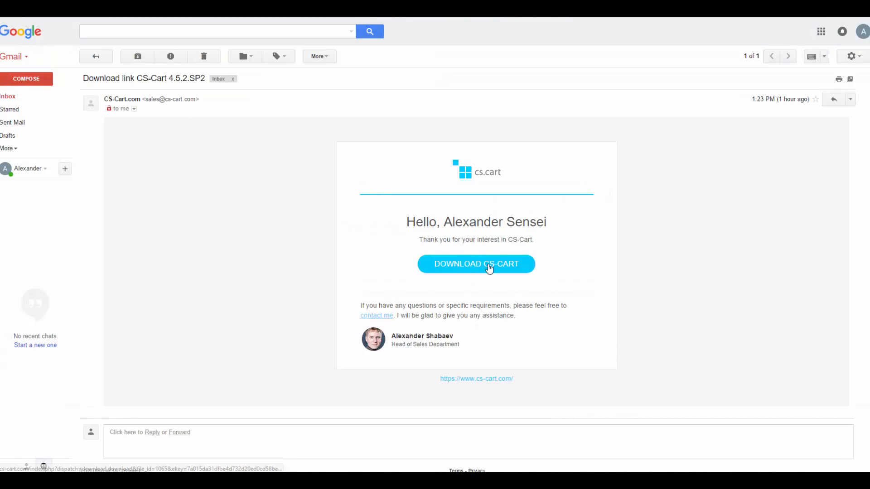
Download the CS-Cart 4.5.2.SP2 zip from the DOWNLOAD CS-CART link in the email.
{"action": "left_click", "coordinate": [476, 263]}
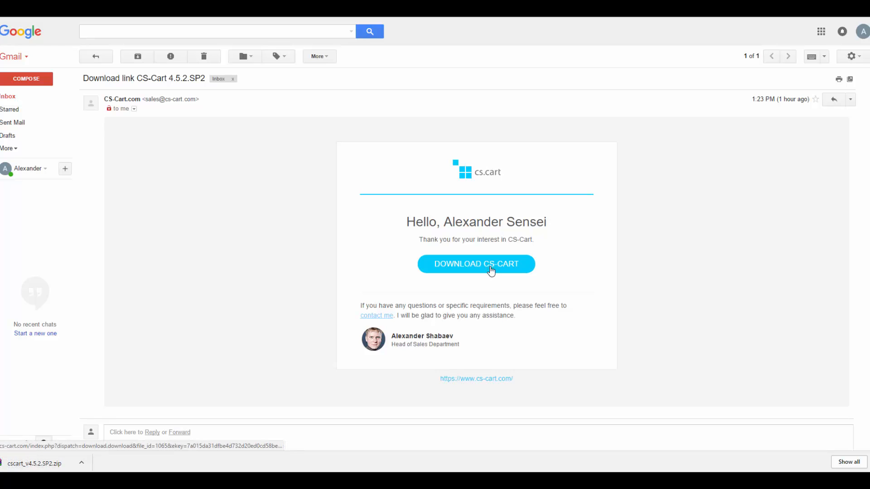
{"action": "left_click", "coordinate": [476, 264]}
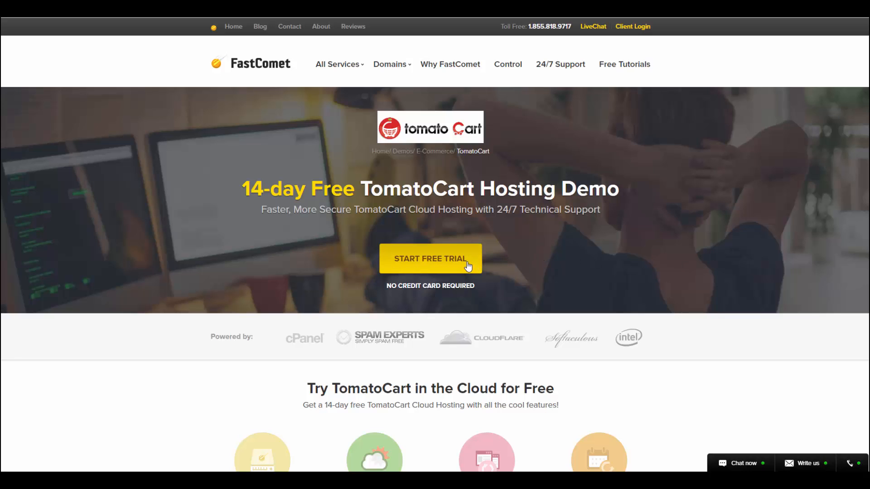
Start the FastComet 14-day free trial and choose a free cscart subdomain.
{"action": "left_click", "coordinate": [430, 258]}
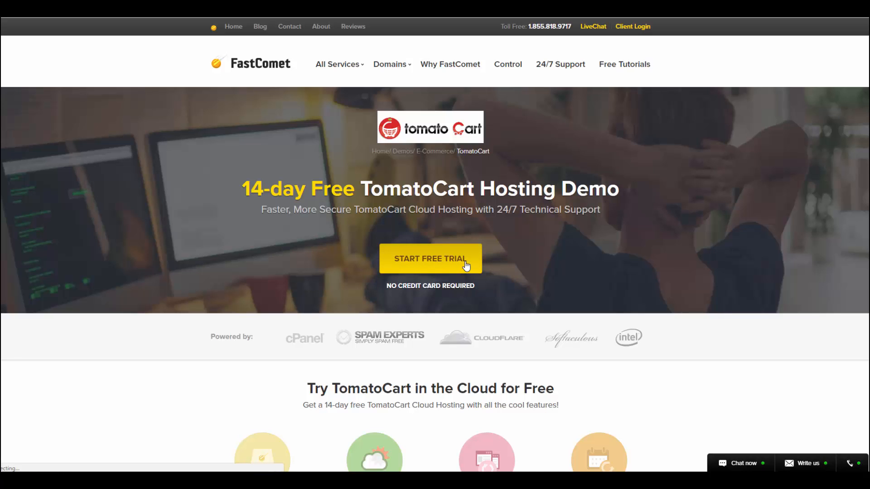
{"action": "left_click", "coordinate": [430, 258]}
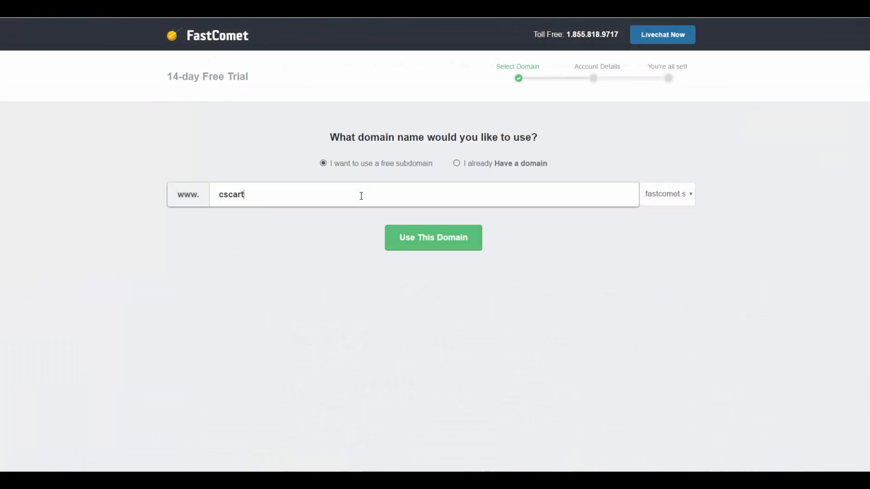
{"action": "left_click", "coordinate": [433, 237]}
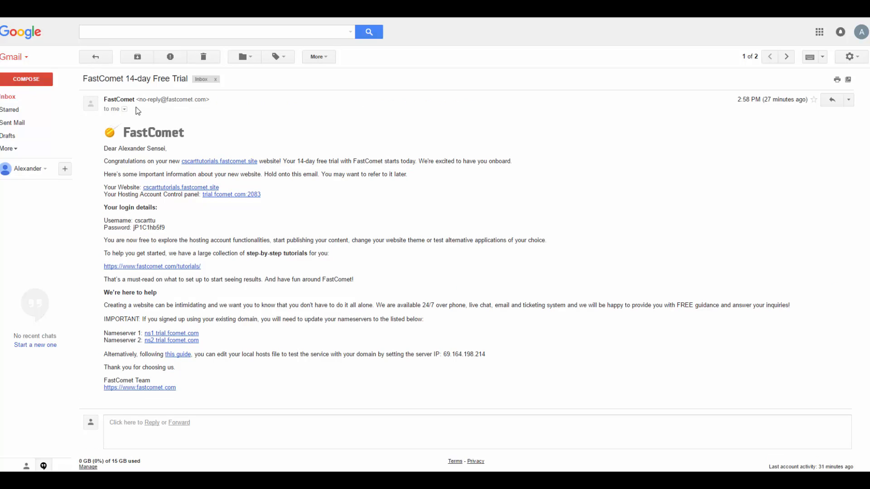
{"action": "mouse_move", "coordinate": [232, 195]}
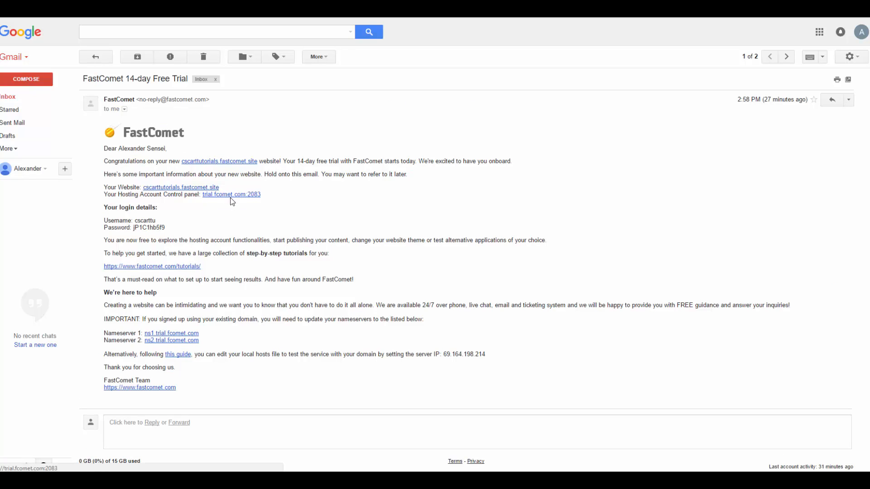
Follow the Hosting Account Control panel link in the FastComet welcome email.
{"action": "left_click", "coordinate": [231, 193]}
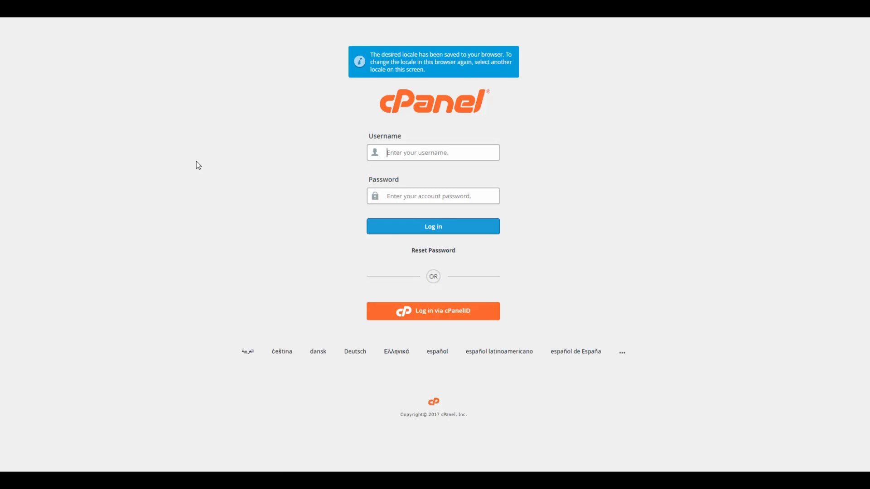
Log in to cPanel with the trial account username and password from the email.
{"action": "type", "text": "cscarttu"}
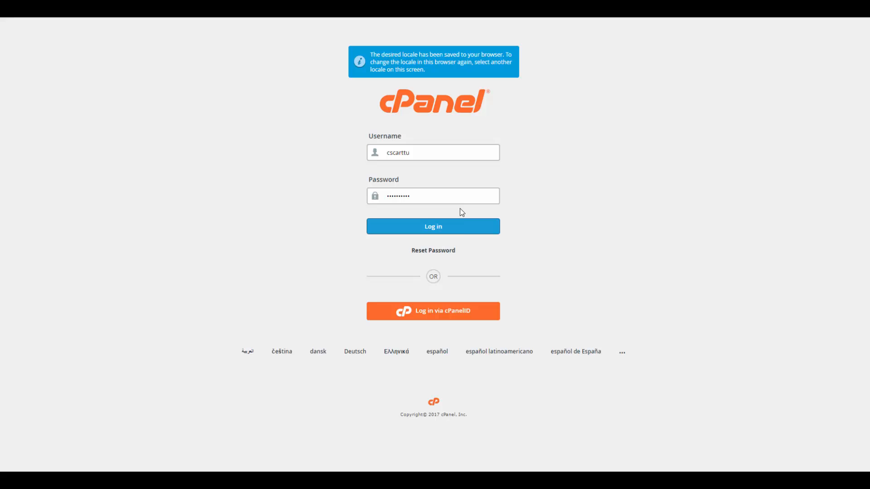
{"action": "left_click", "coordinate": [433, 225]}
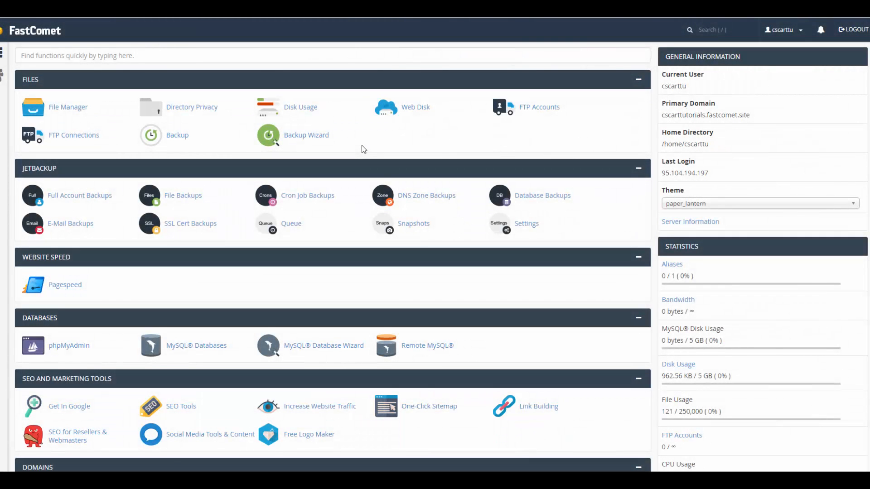
{"action": "mouse_move", "coordinate": [309, 353]}
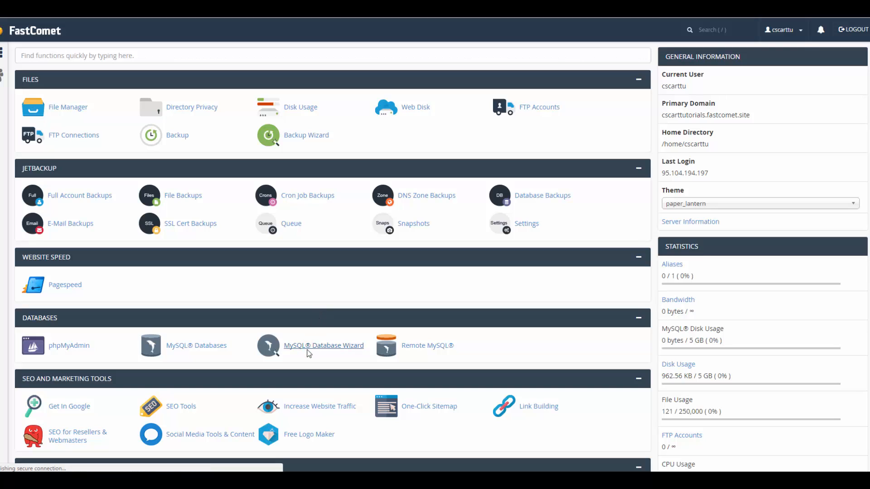
Create the cscarttu_dbfortutorial database and the cscarttu_alsense user in the MySQL wizard.
{"action": "left_click", "coordinate": [323, 345]}
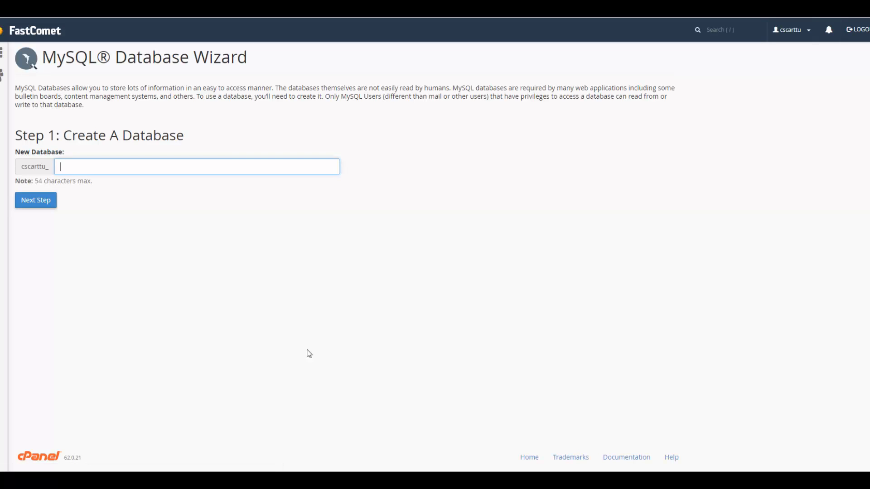
{"action": "type", "text": "dbfortutorial"}
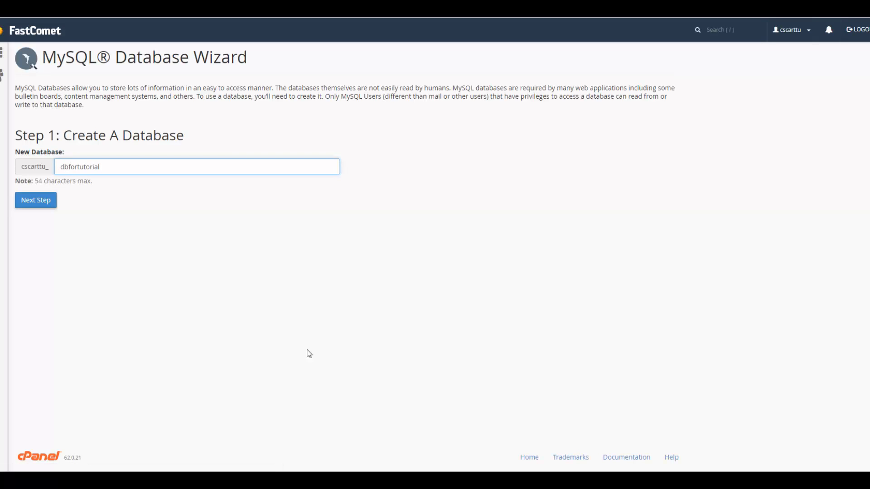
{"action": "left_click", "coordinate": [35, 200]}
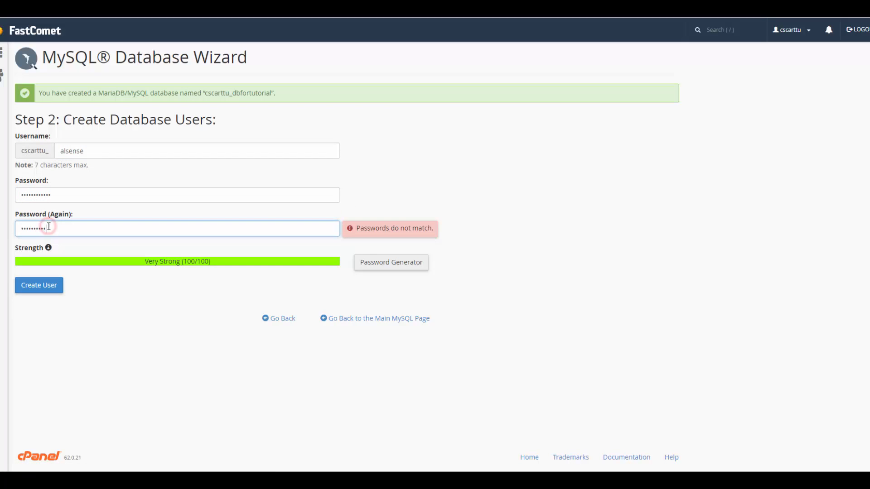
{"action": "left_click", "coordinate": [39, 285]}
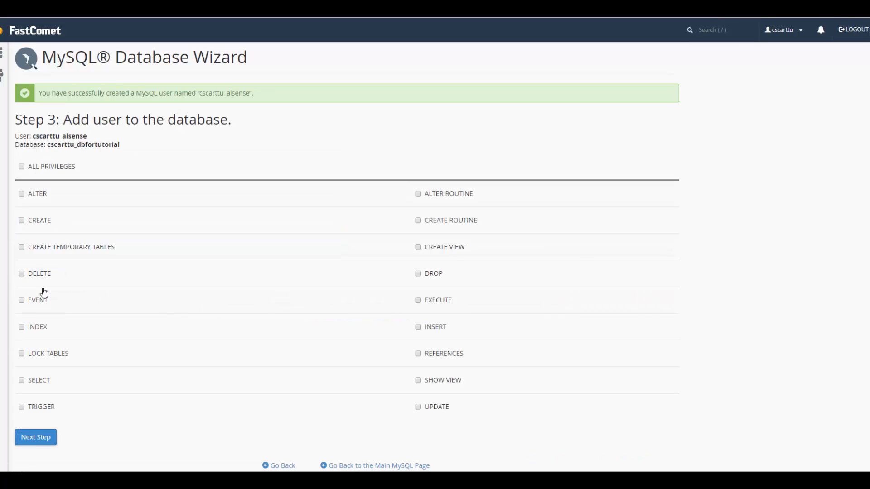
{"action": "mouse_move", "coordinate": [45, 236]}
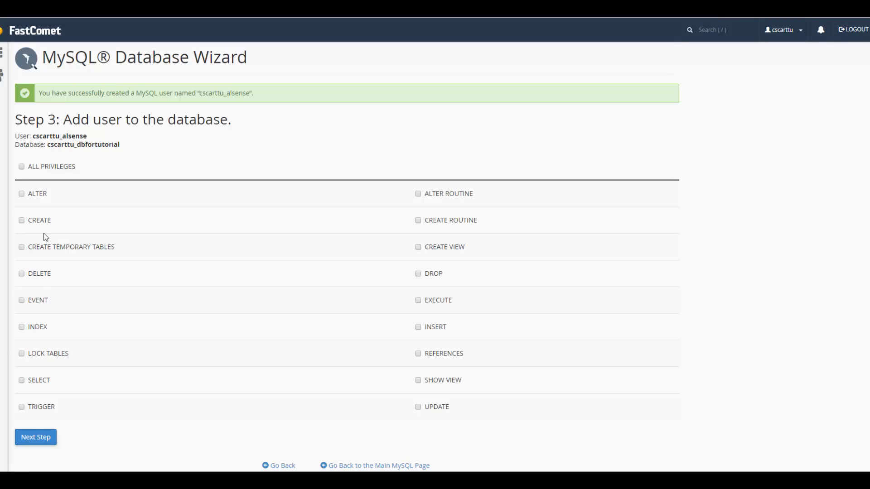
Grant cscarttu_alsense all privileges on the database and return to the cPanel home.
{"action": "left_click", "coordinate": [22, 166]}
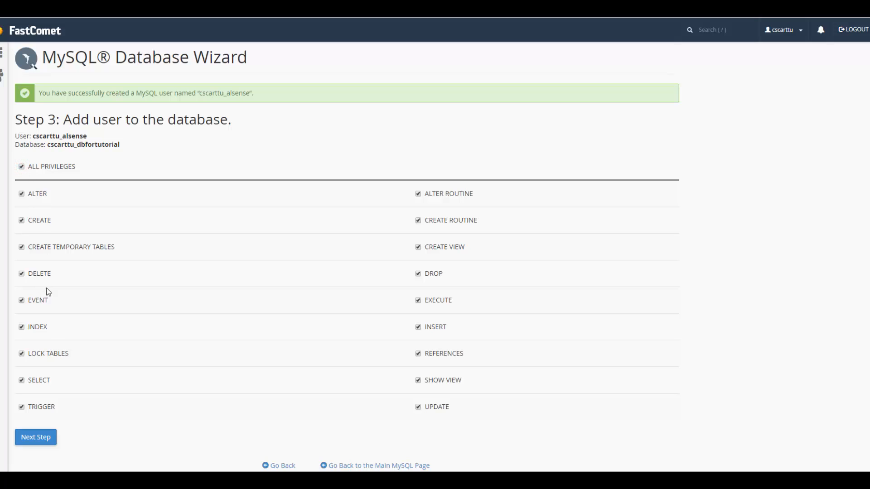
{"action": "left_click", "coordinate": [35, 437]}
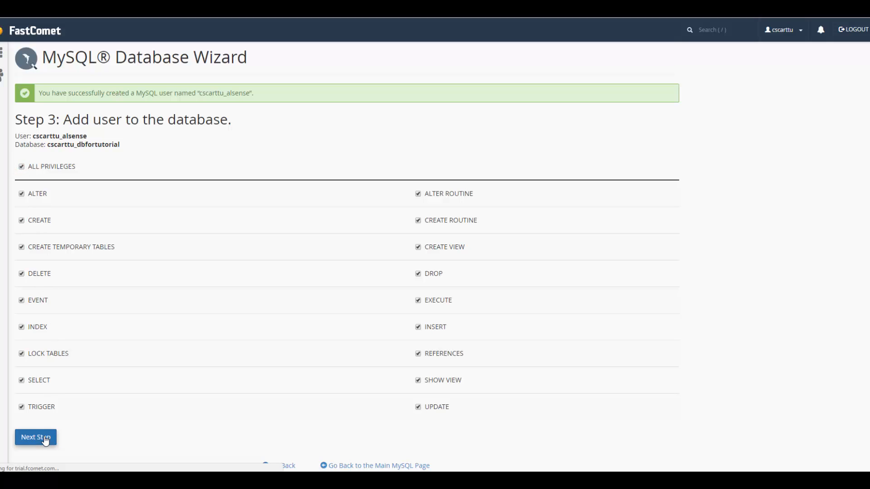
{"action": "left_click", "coordinate": [35, 437]}
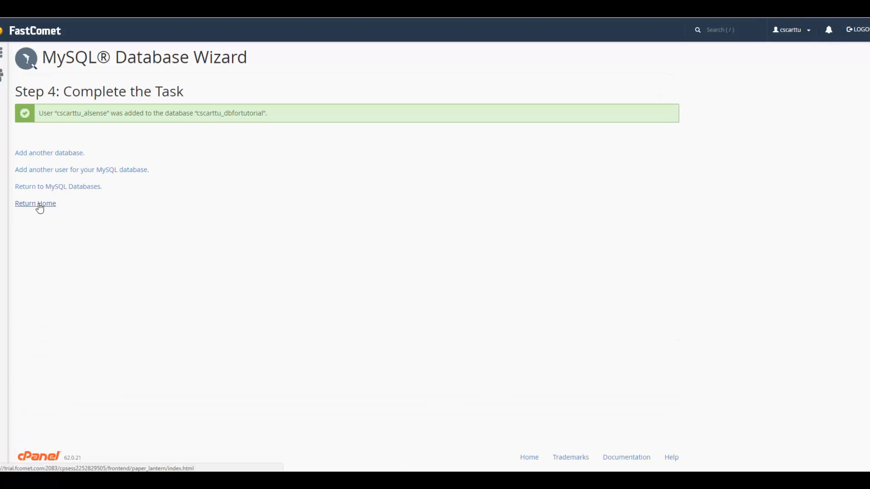
{"action": "left_click", "coordinate": [35, 203]}
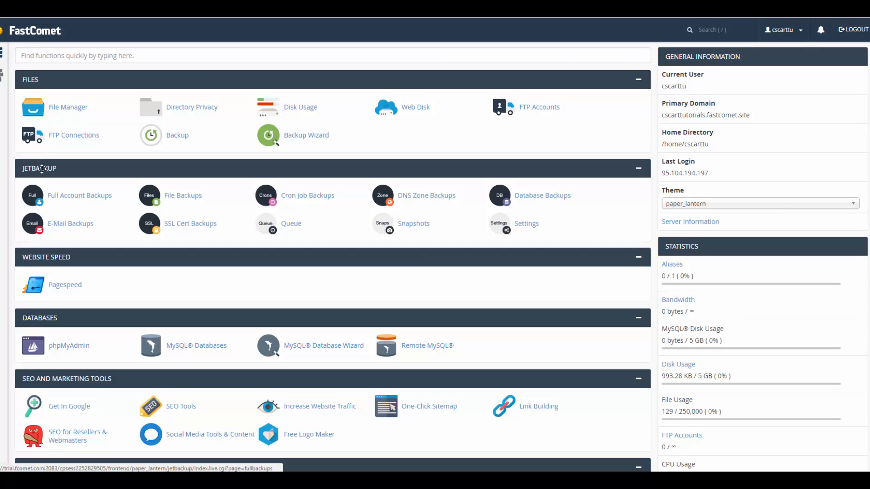
Upload cscart_v4.5.2.SP2.zip to the home folder in File Manager.
{"action": "left_click", "coordinate": [68, 107]}
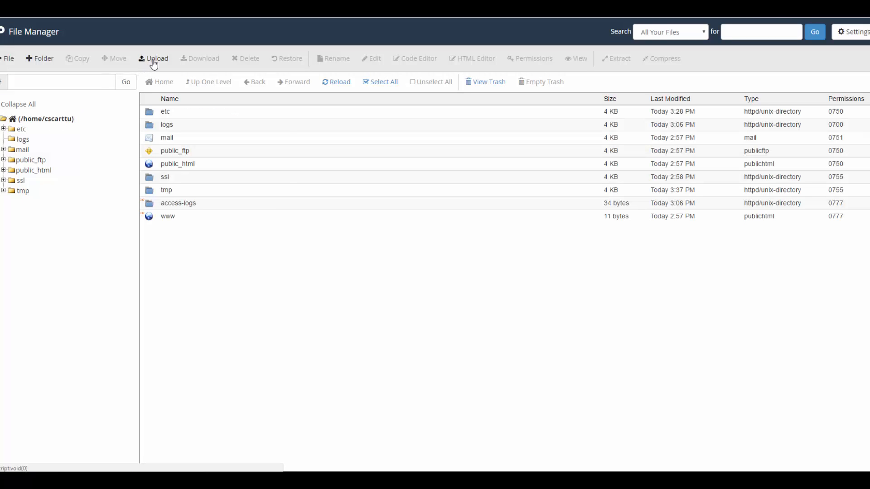
{"action": "left_click", "coordinate": [157, 58]}
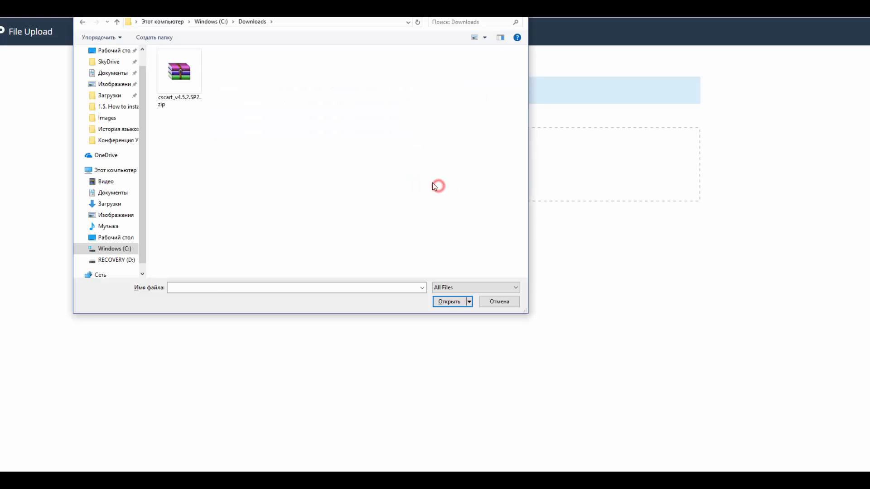
{"action": "left_click", "coordinate": [448, 301]}
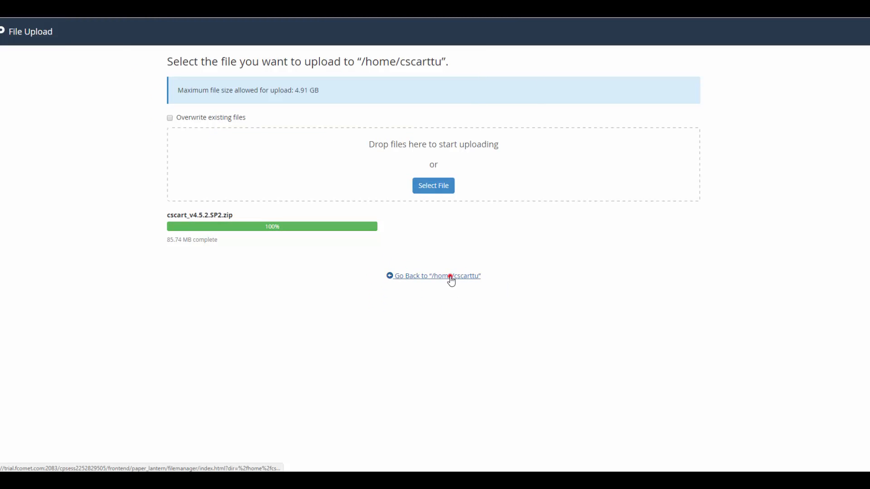
{"action": "left_click", "coordinate": [437, 276]}
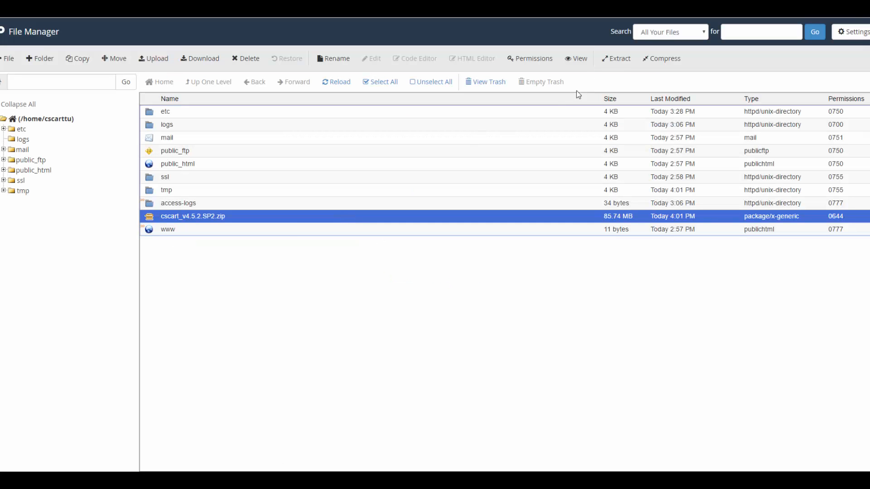
Extract the uploaded CS-Cart zip into public_html.
{"action": "left_click", "coordinate": [616, 58]}
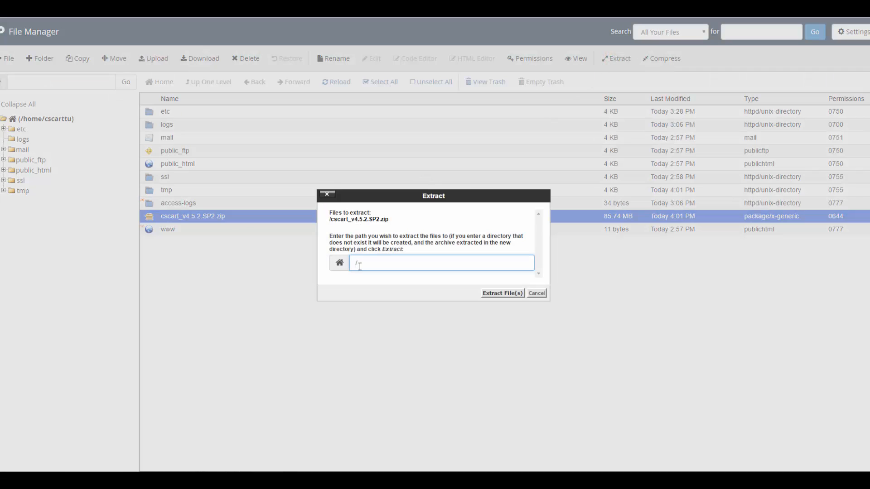
{"action": "type", "text": "public_html"}
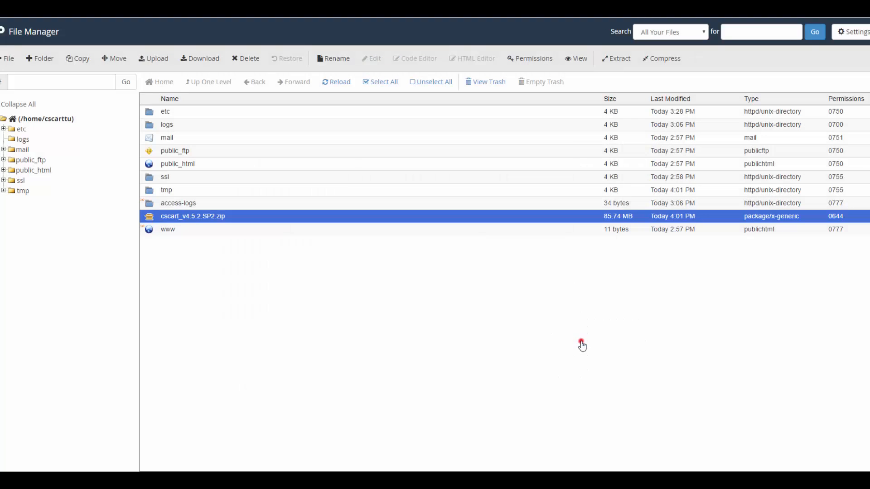
{"action": "left_click", "coordinate": [33, 171]}
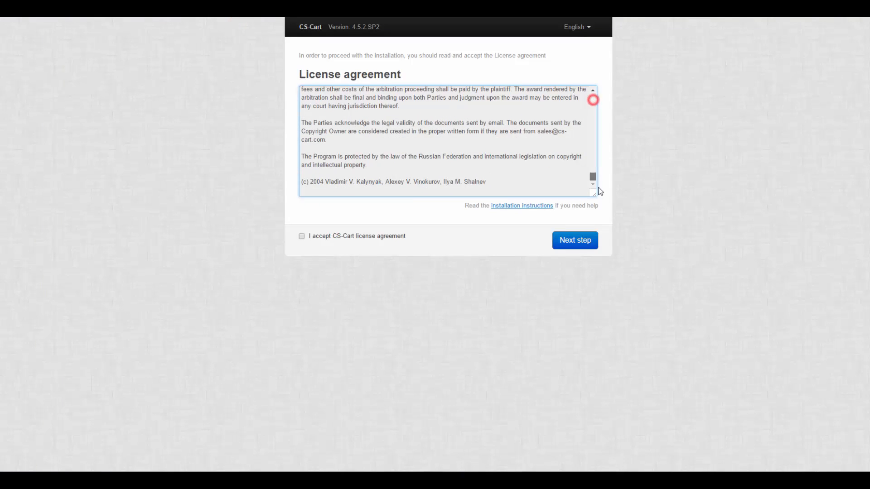
Accept the license, enter the MySQL and administrator credentials, and add Russian as a store language.
{"action": "left_click", "coordinate": [575, 240]}
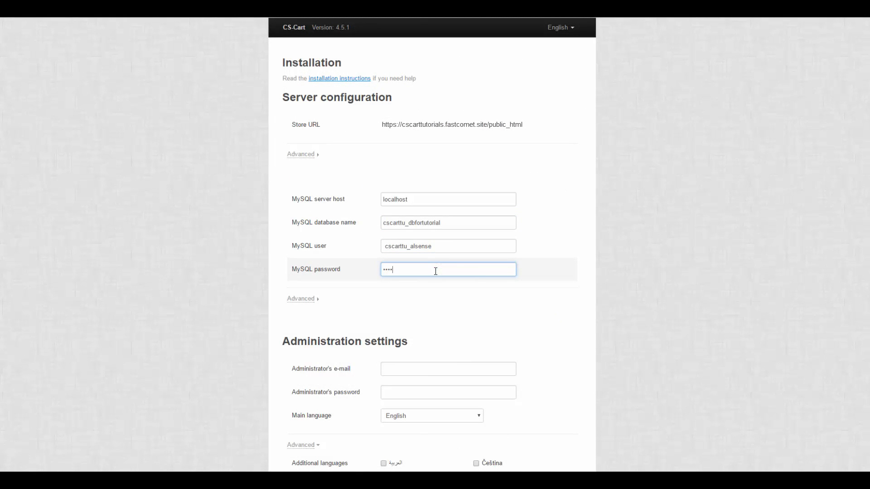
{"action": "left_click", "coordinate": [448, 369]}
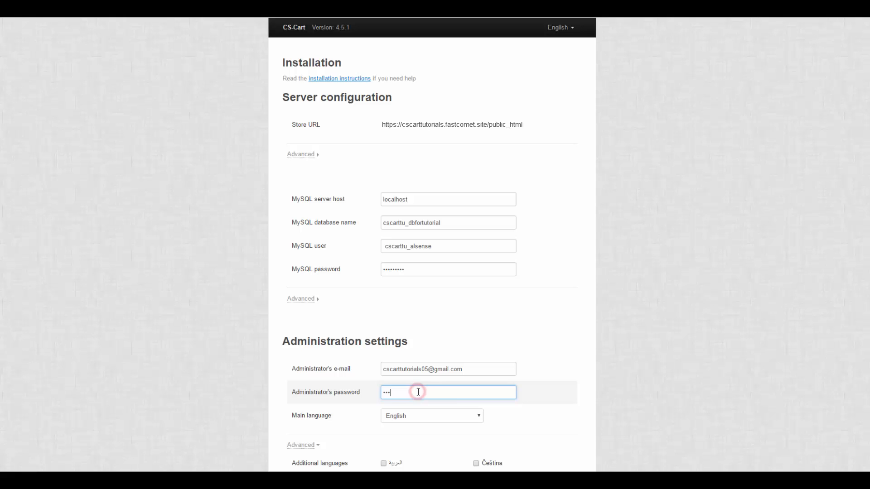
{"action": "scroll", "scroll_direction": "down", "scroll_amount": 3}
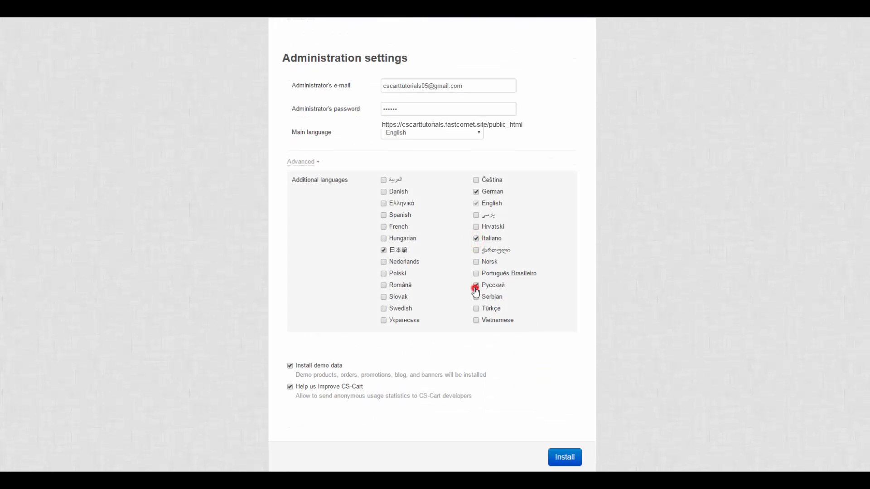
{"action": "left_click", "coordinate": [565, 457]}
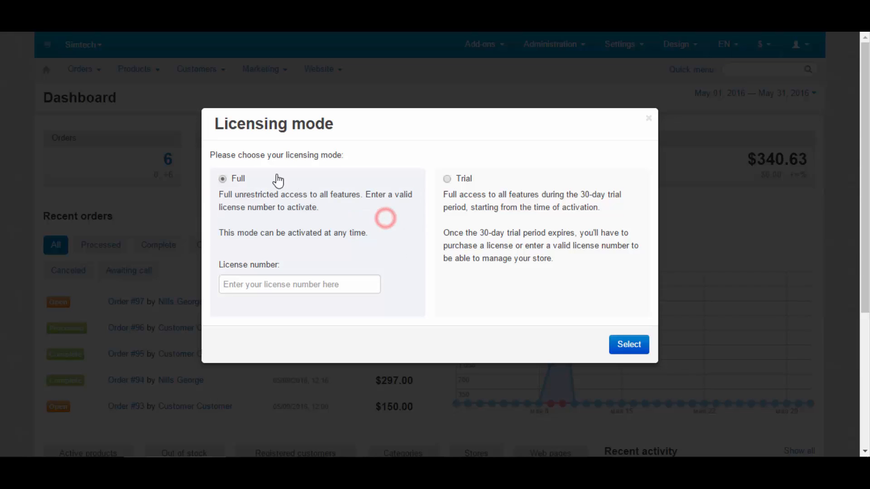
Select the 30-day Trial licensing mode and go to the administration dashboard.
{"action": "left_click", "coordinate": [447, 179]}
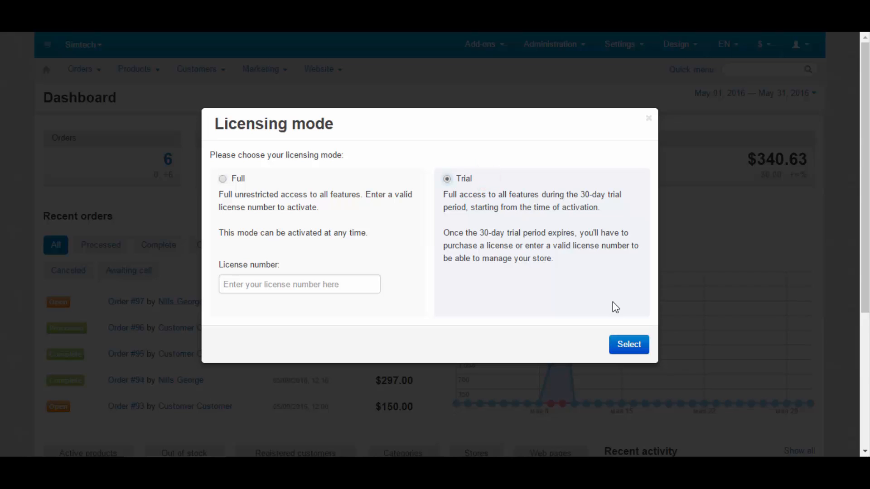
{"action": "left_click", "coordinate": [628, 345]}
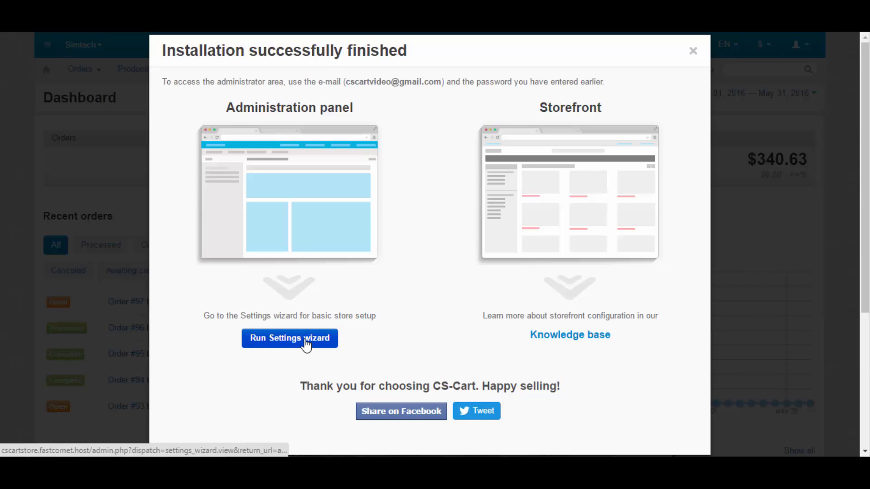
{"action": "mouse_move", "coordinate": [305, 199]}
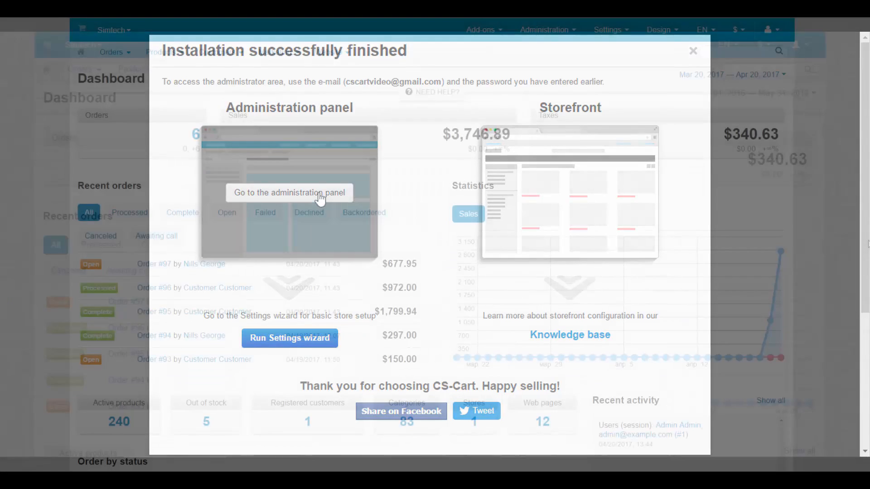
{"action": "left_click", "coordinate": [694, 51]}
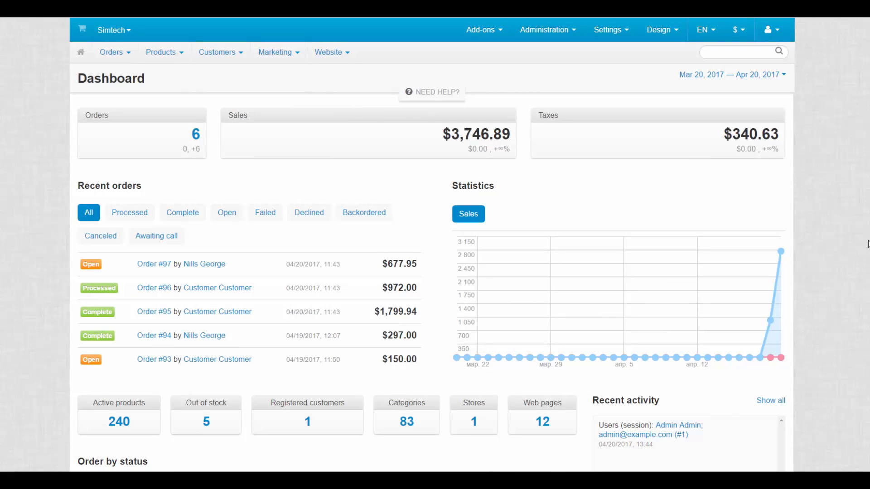